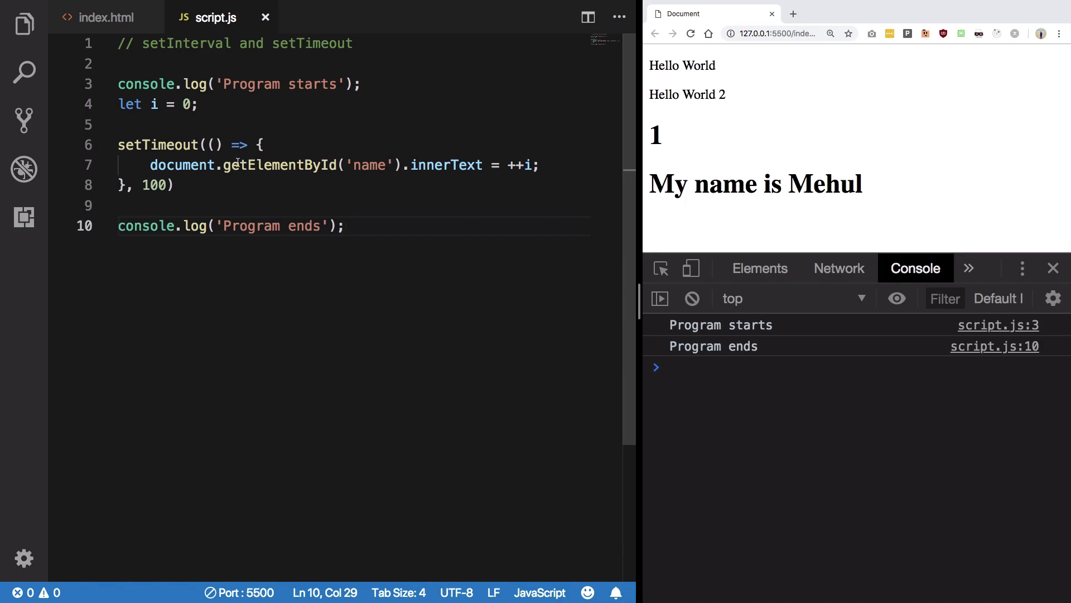
Step: Swap setTimeout for setInterval on line 6's 100 ms counter callback
drag(118, 144, 174, 185)
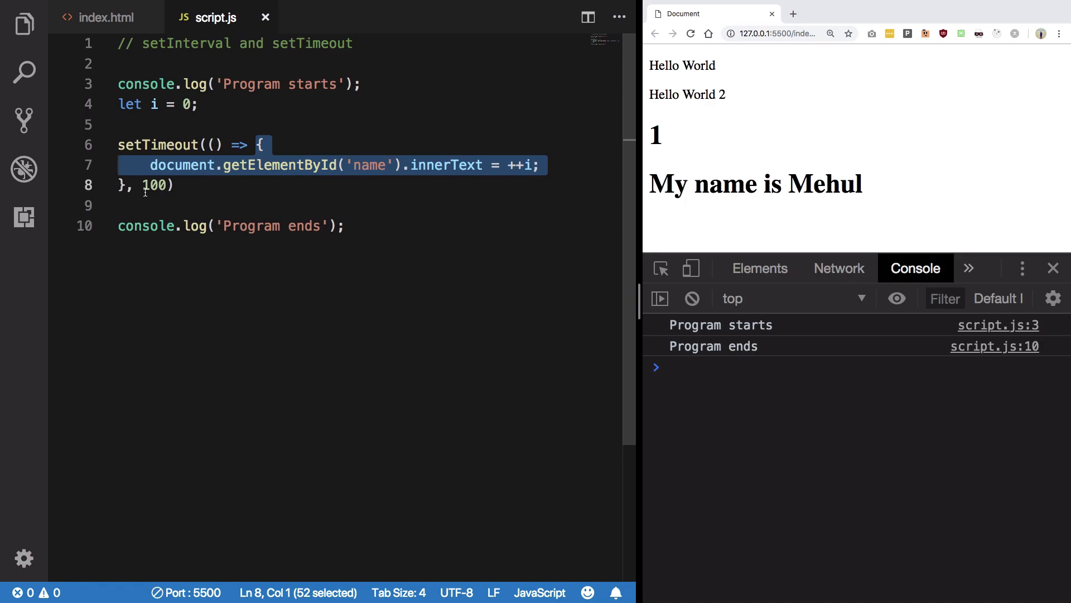
click(185, 164)
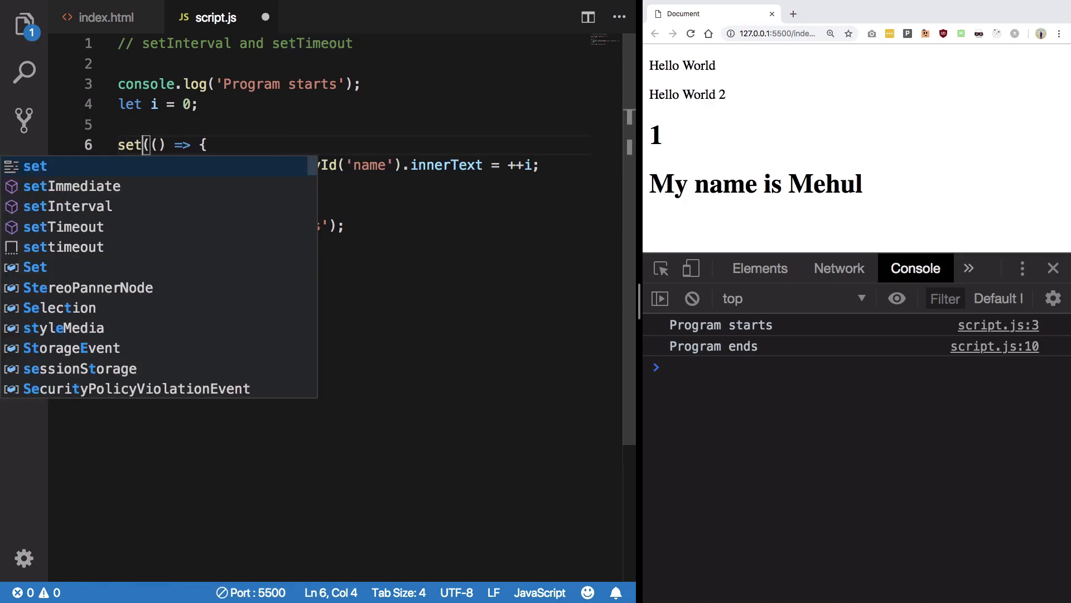
click(68, 206)
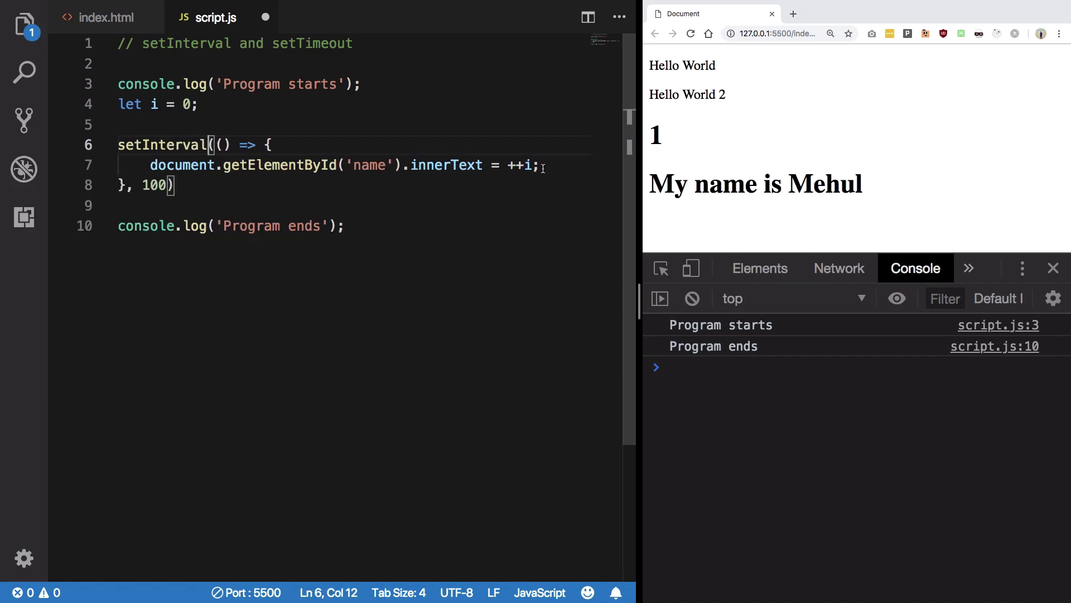
Step: Write if (i == 100) { clearInterval() } on a new line inside the interval callback
key(Enter)
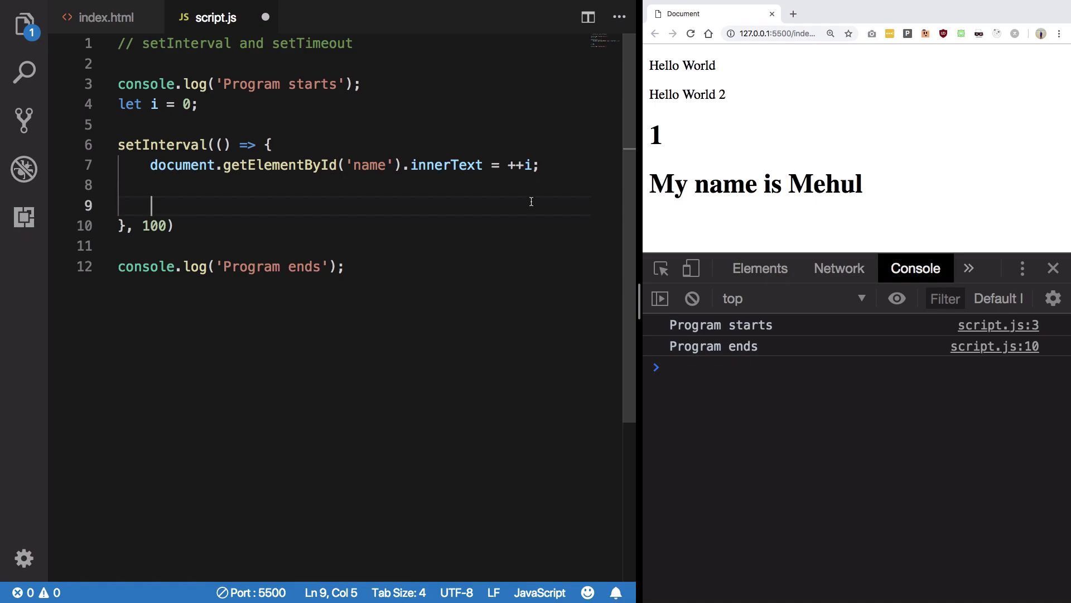
text(if()
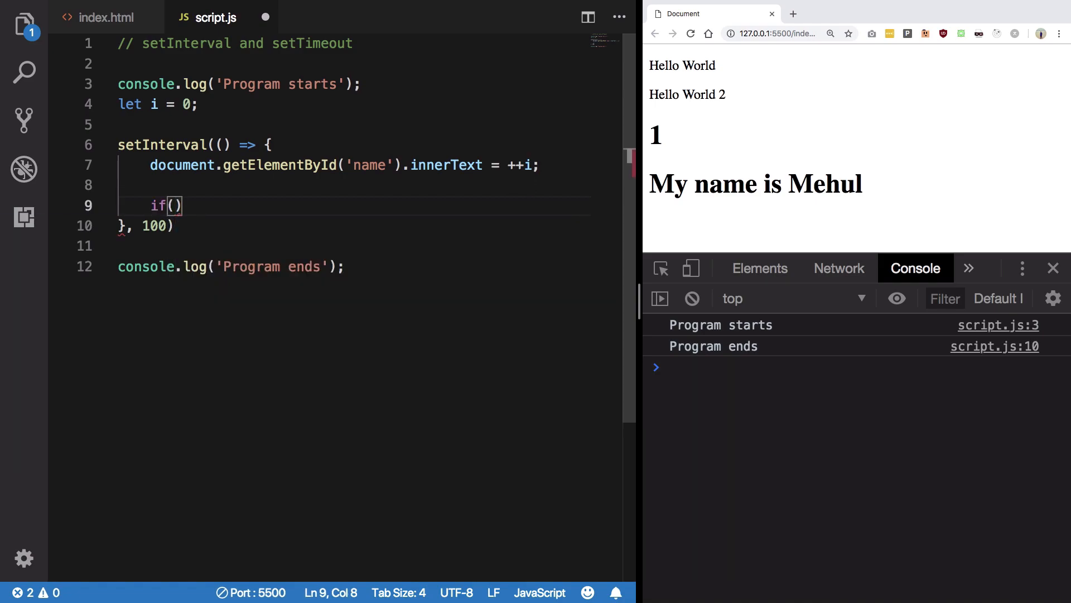
text(i == 100)
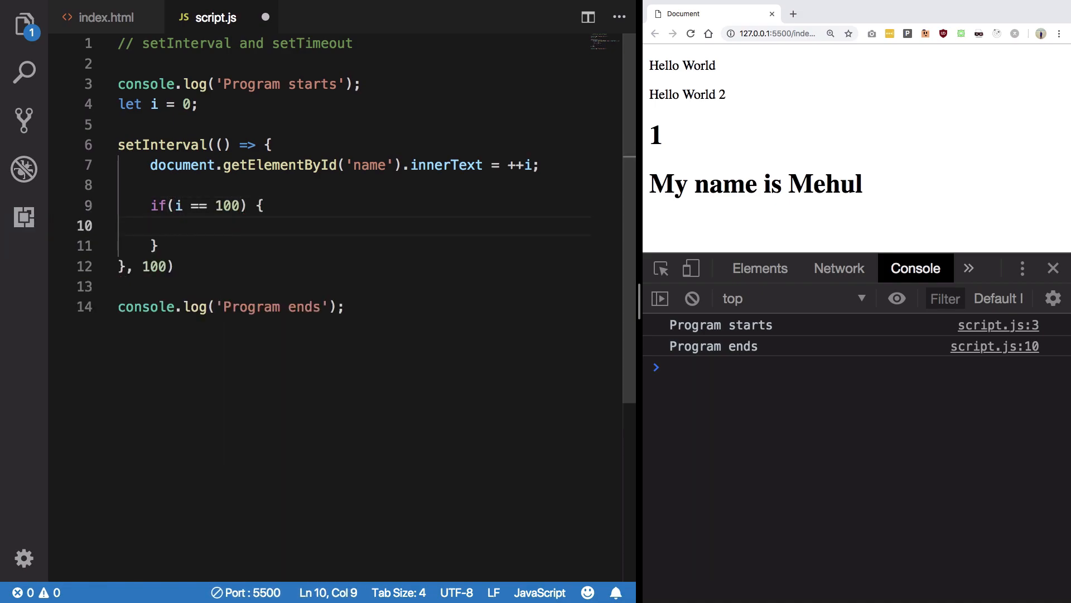
text(clearI)
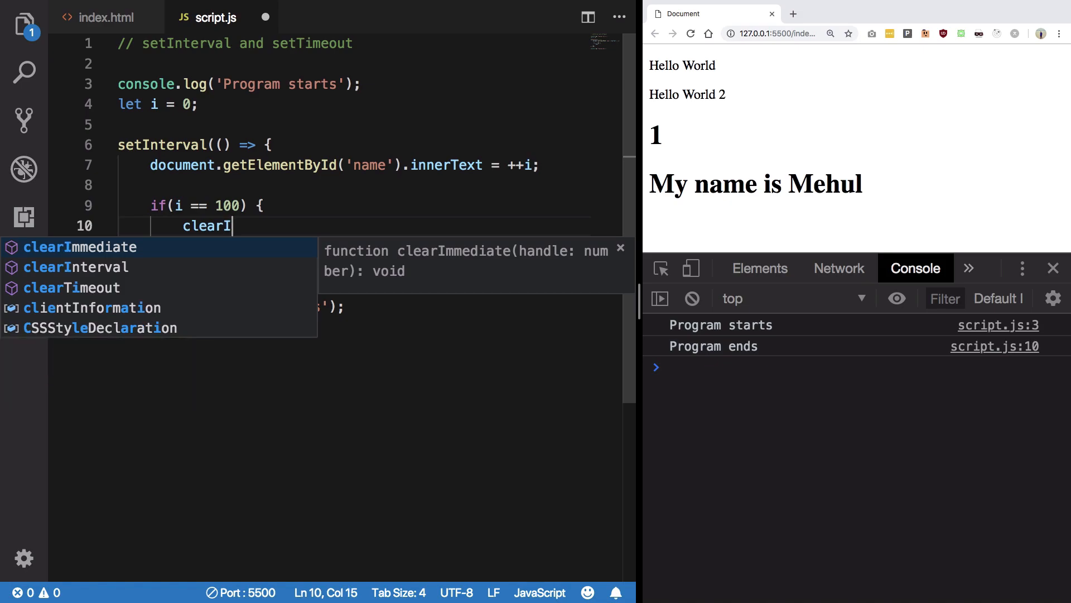
key(Down)
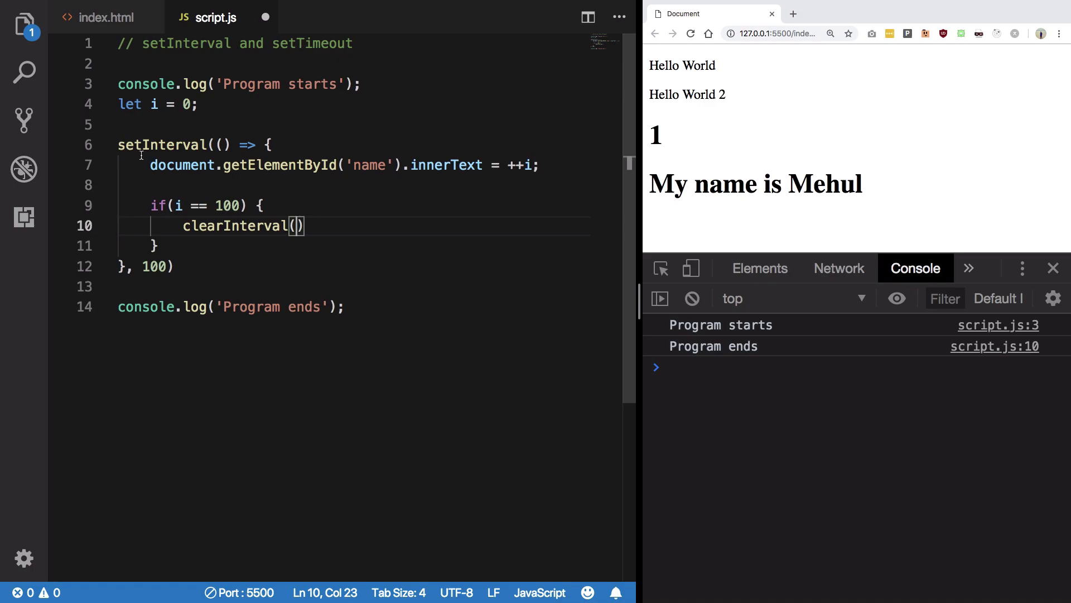
mouse_move(161, 144)
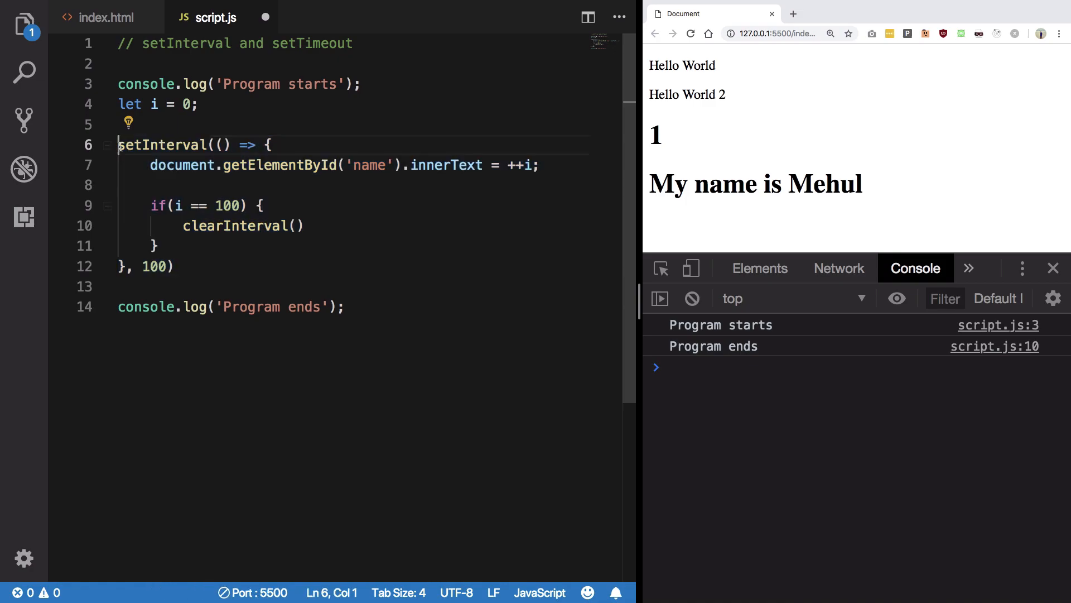
Step: Store the interval in let id, pass id to clearInterval, and save so counting stops at 100
text(let id)
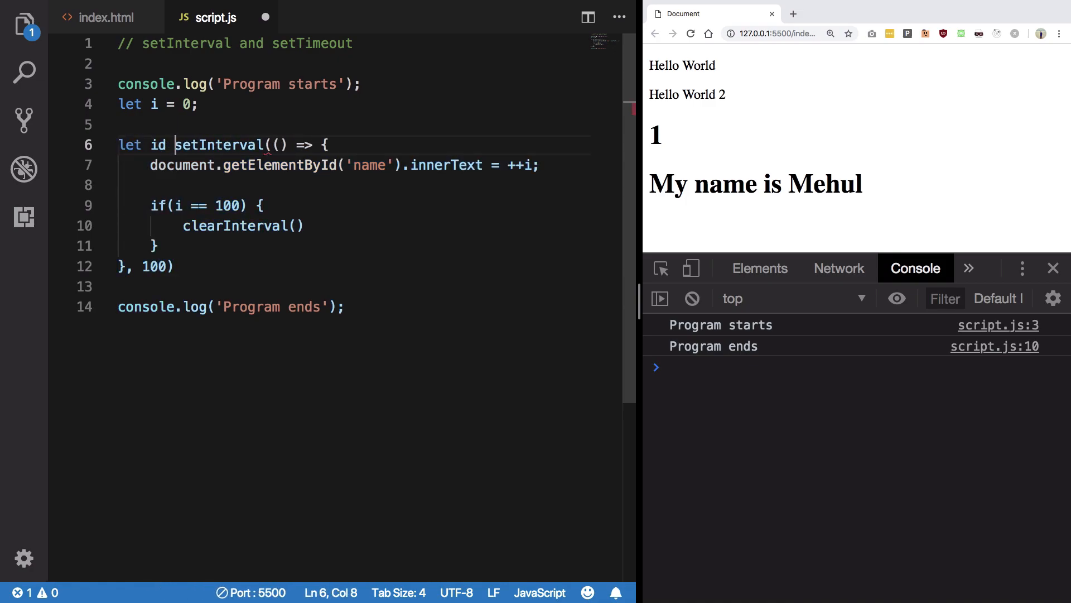
double_click(157, 145)
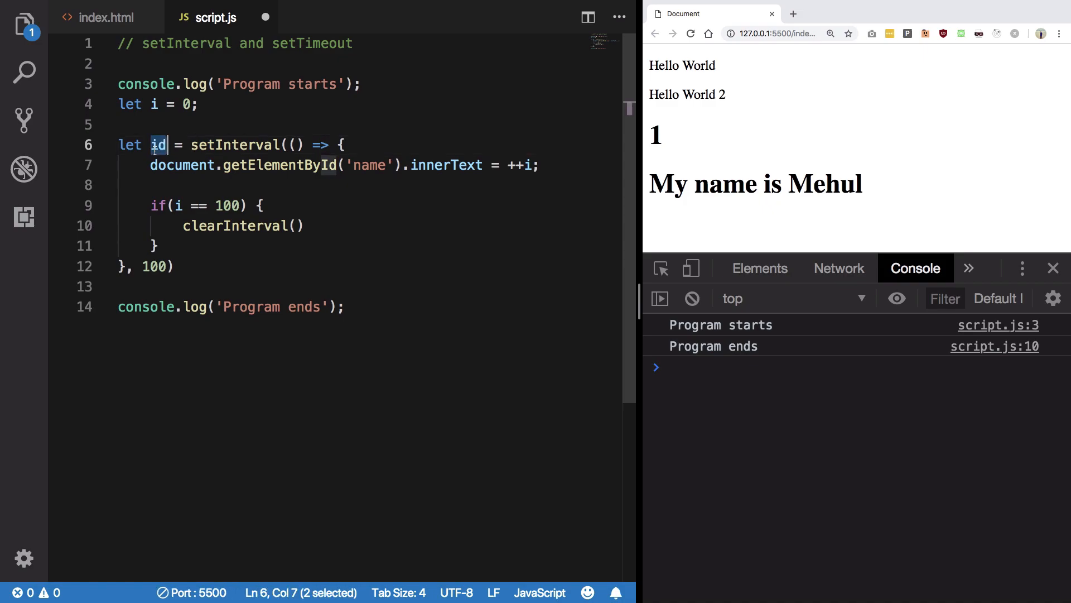
click(294, 225)
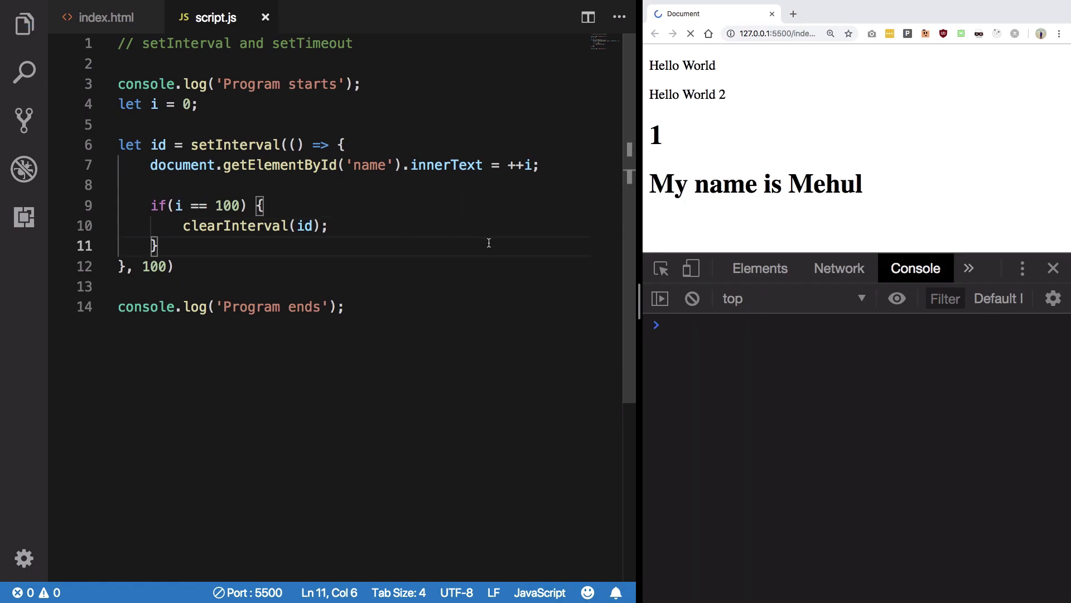
click(691, 34)
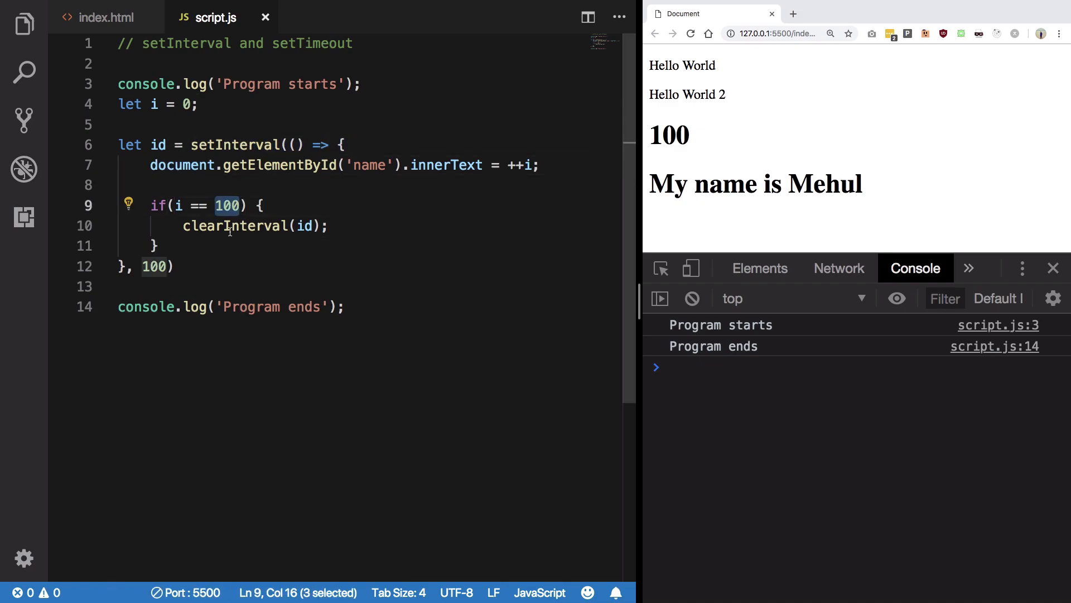
double_click(235, 226)
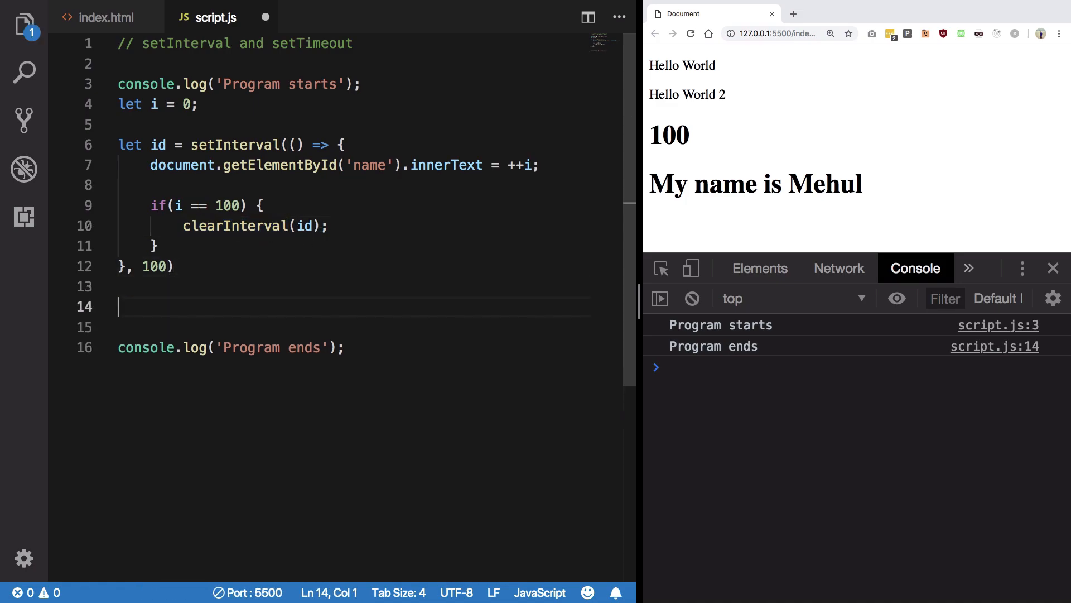
Step: Log id in script.js, then run clearInterval(3) in Chrome's console, freezing the count at 70
text(console.log(id);)
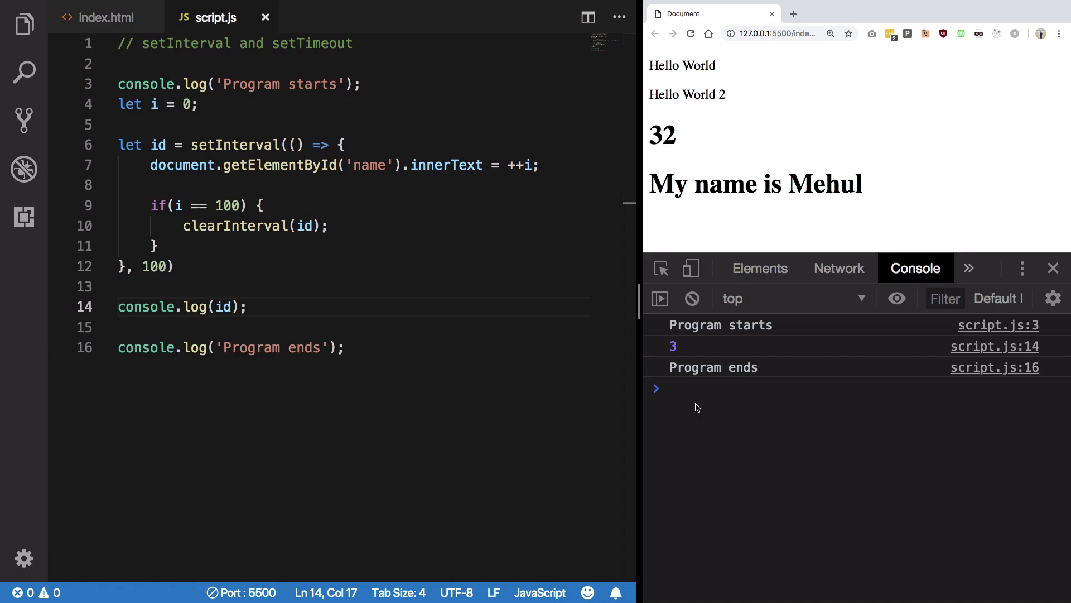
text(clear)
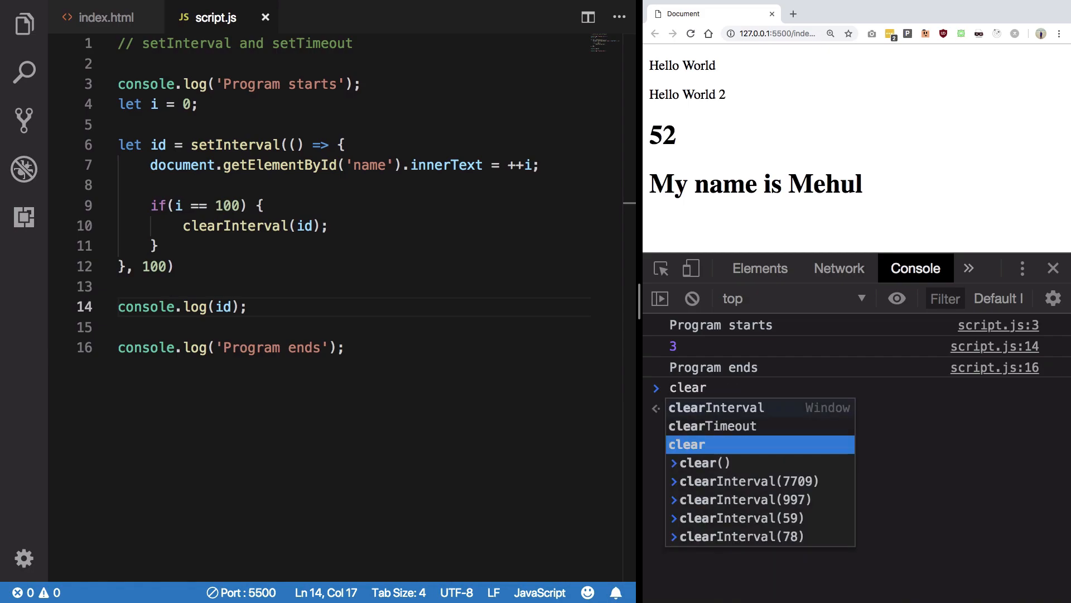
key(Enter)
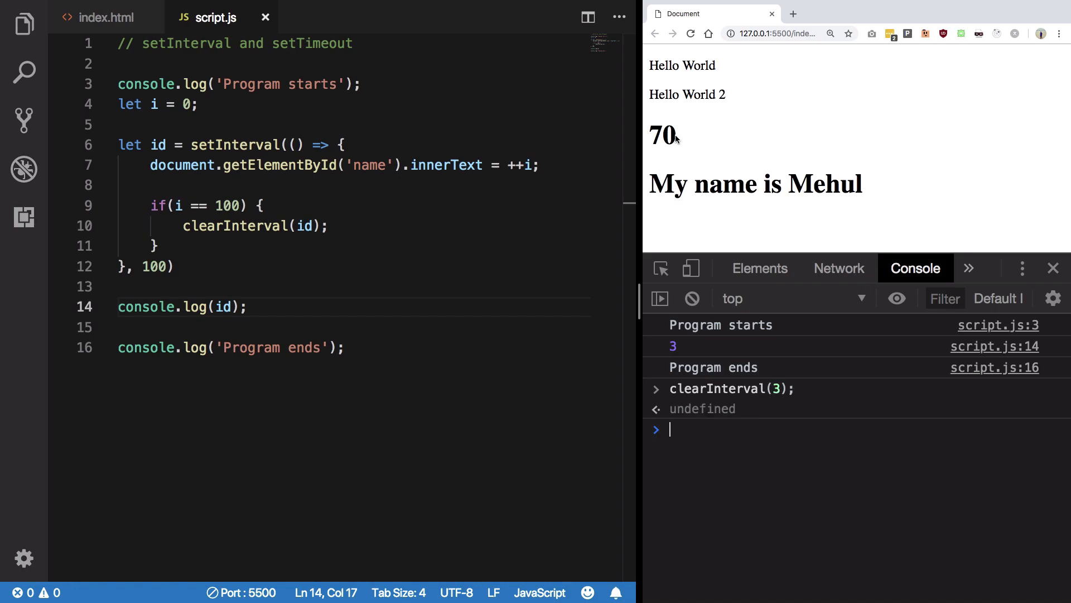
double_click(661, 135)
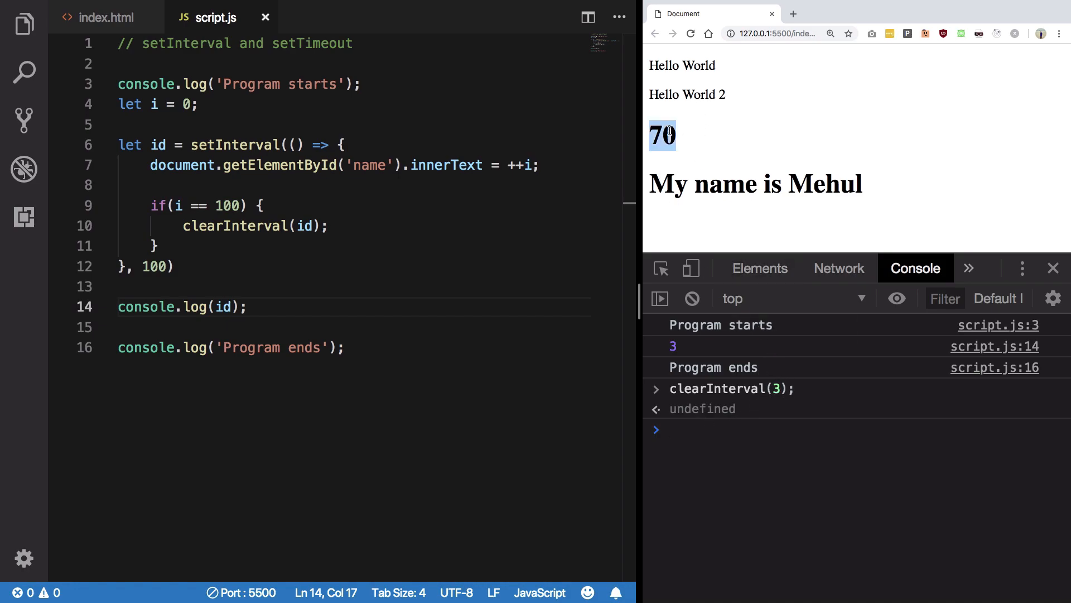
double_click(235, 145)
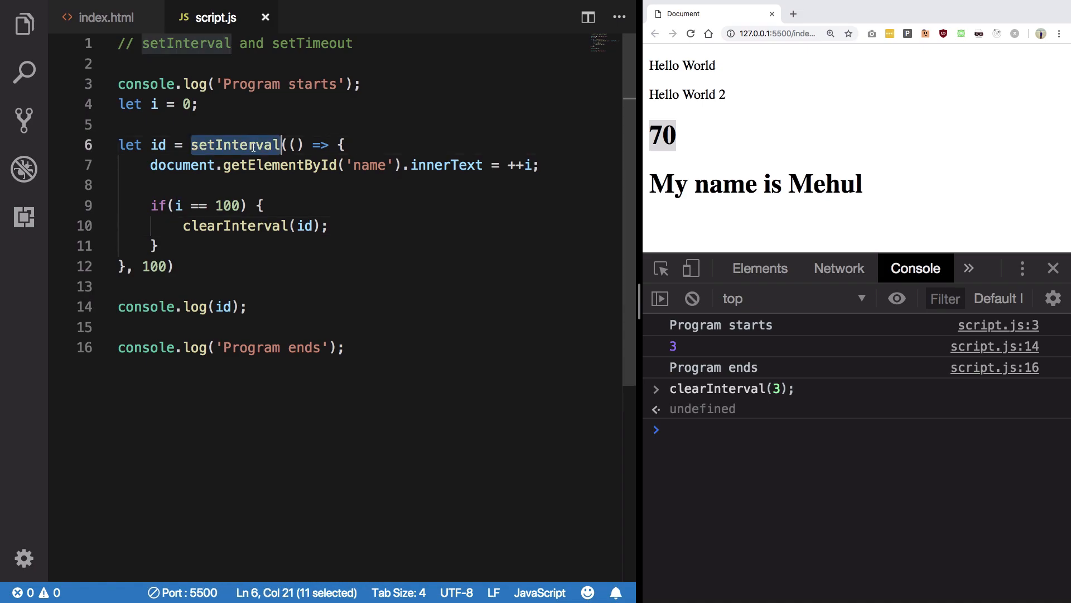
Step: Switch to a 5000 ms setTimeout, save, and cancel it with clearTimeout(4) in the console
text(setTimeout)
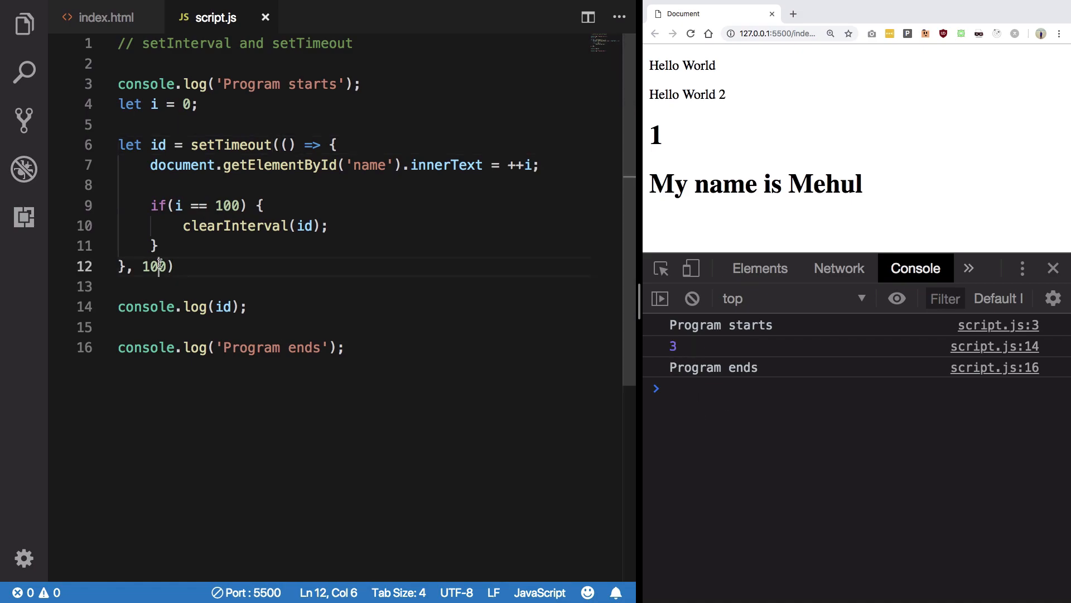
text(5000)
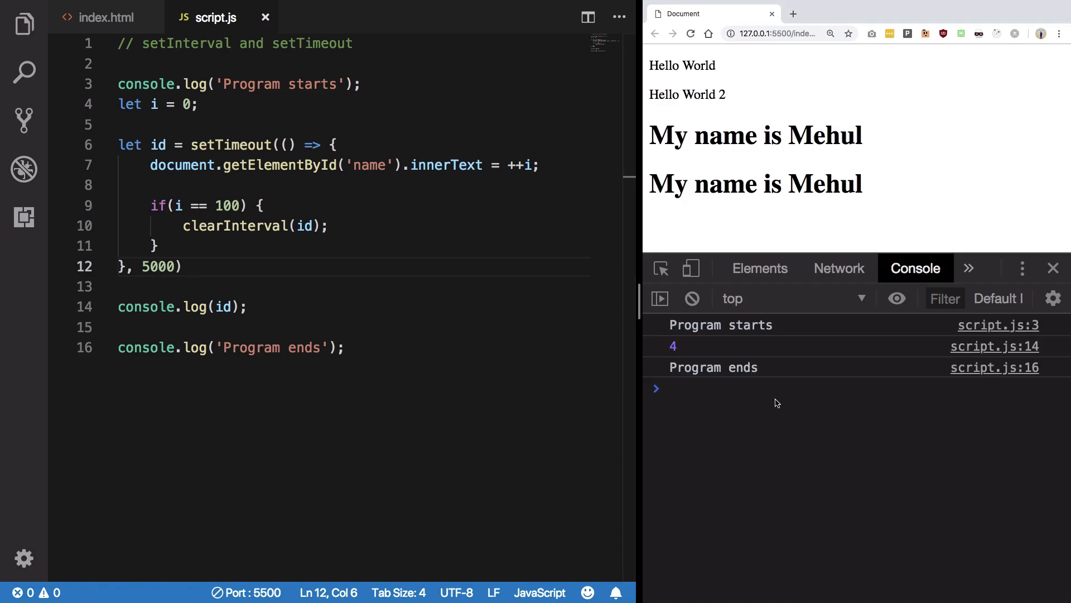
text(clear)
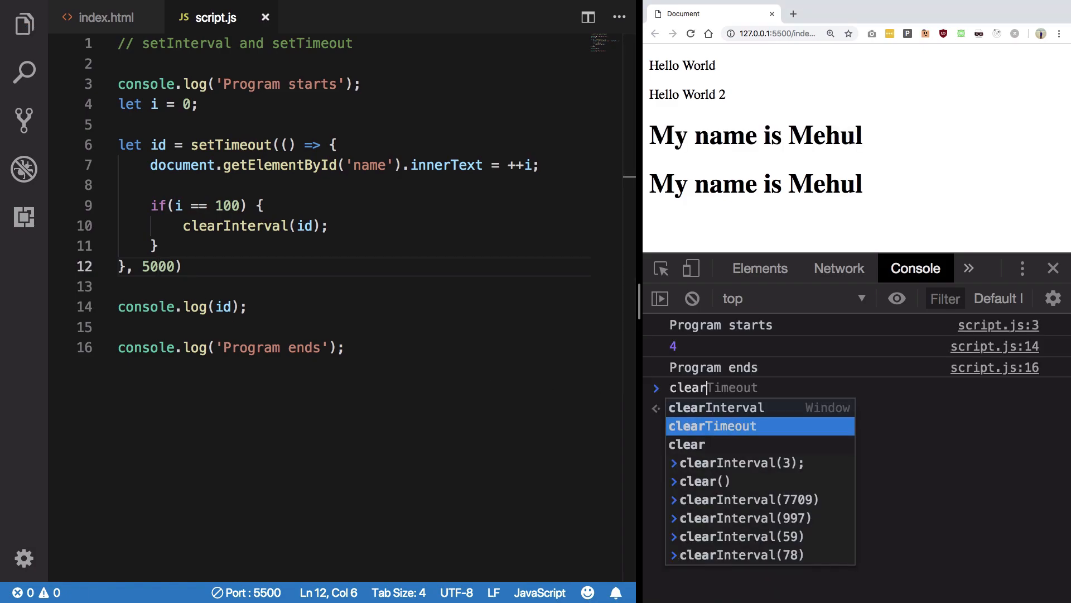
key(Enter)
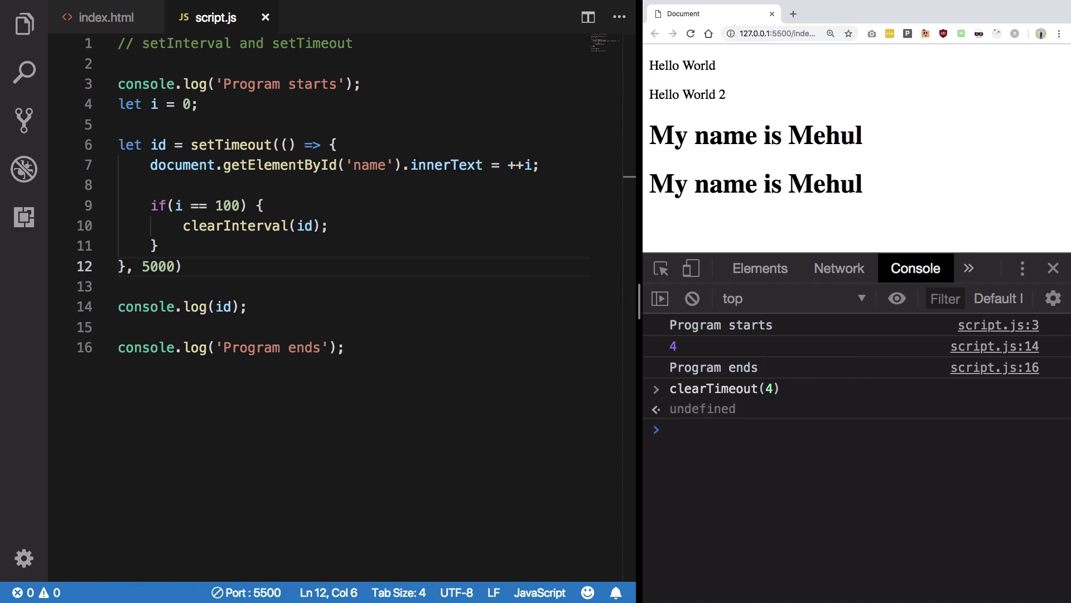
mouse_move(163, 258)
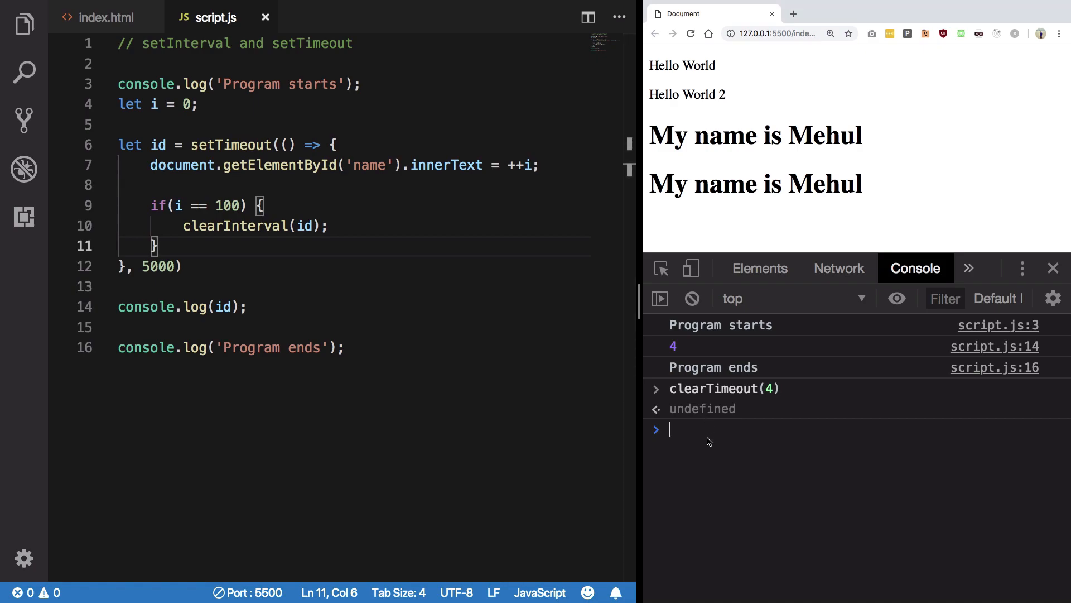
Step: Run clearInterval(10000) in the console and highlight the 10000 argument that returned undefined
text(clearInterval(10000)
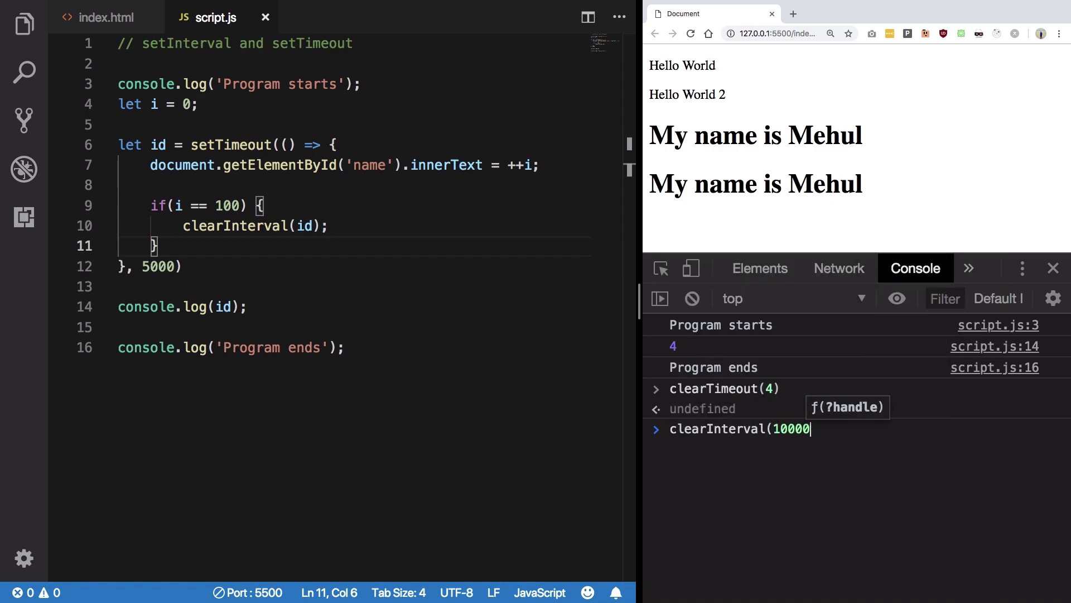
key(Enter)
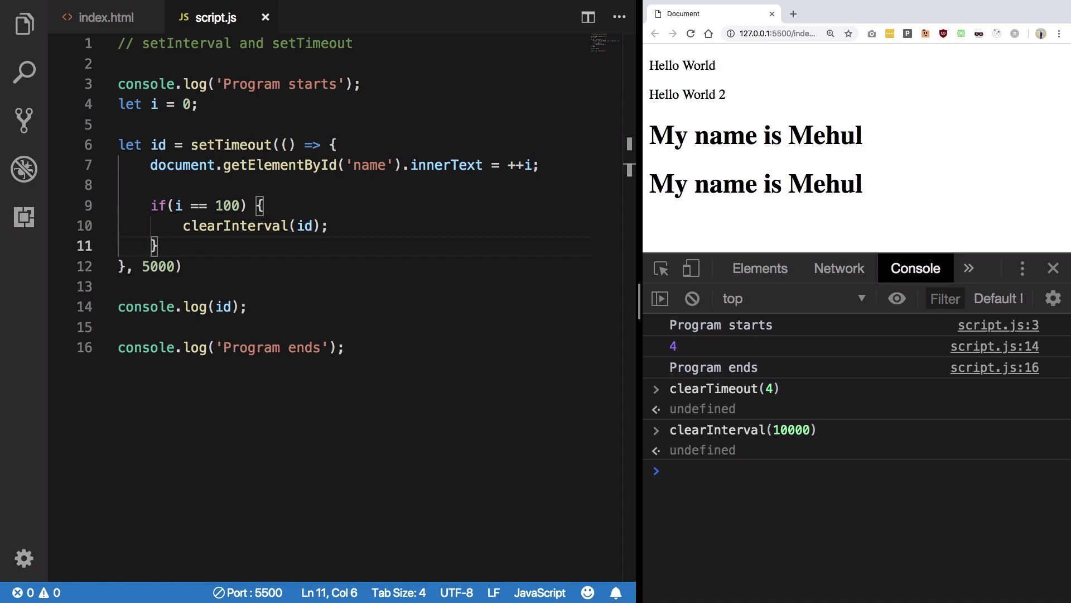
double_click(791, 429)
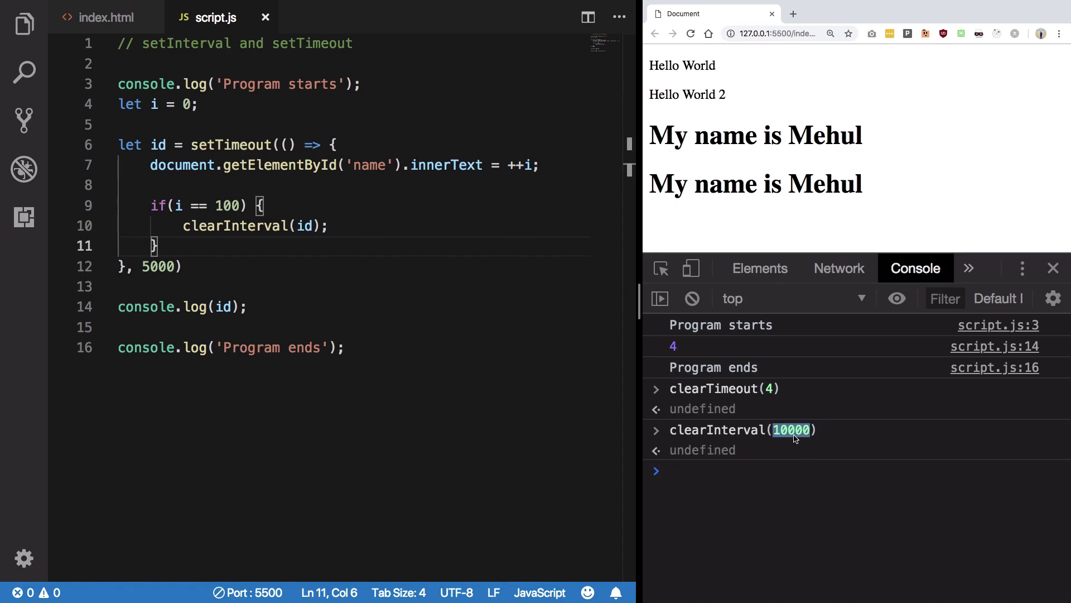